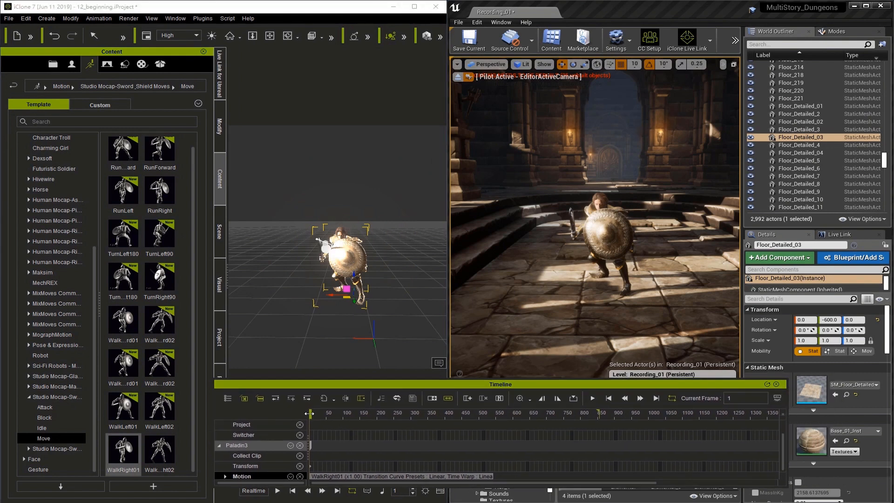
- Preview the WalkRight01 walk, then break and trim it down to WalkRight01_02
drag(311, 414, 379, 413)
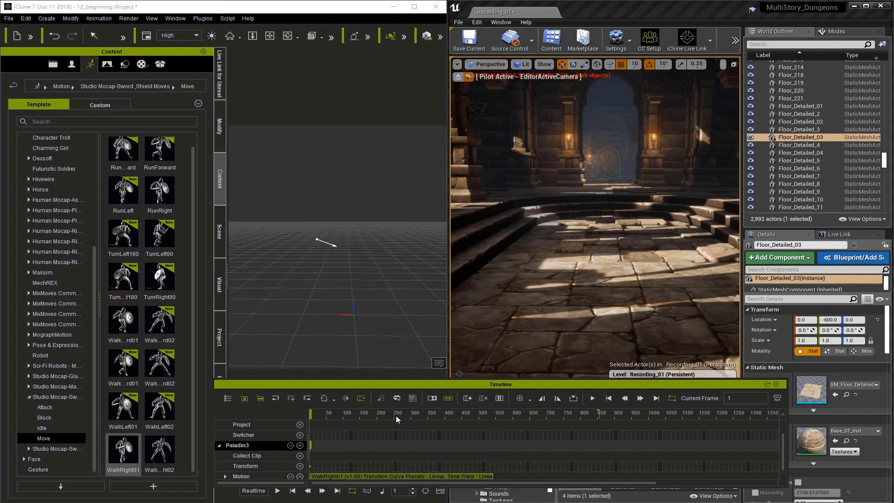
click(431, 413)
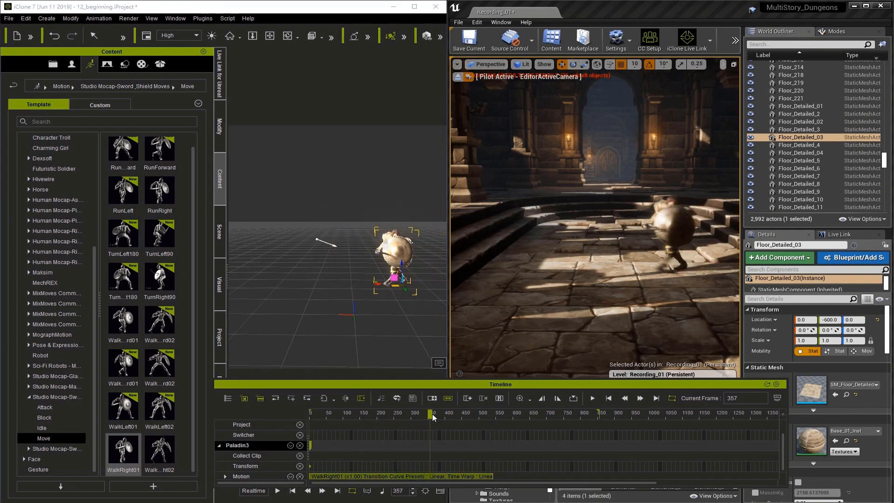
drag(430, 412, 450, 413)
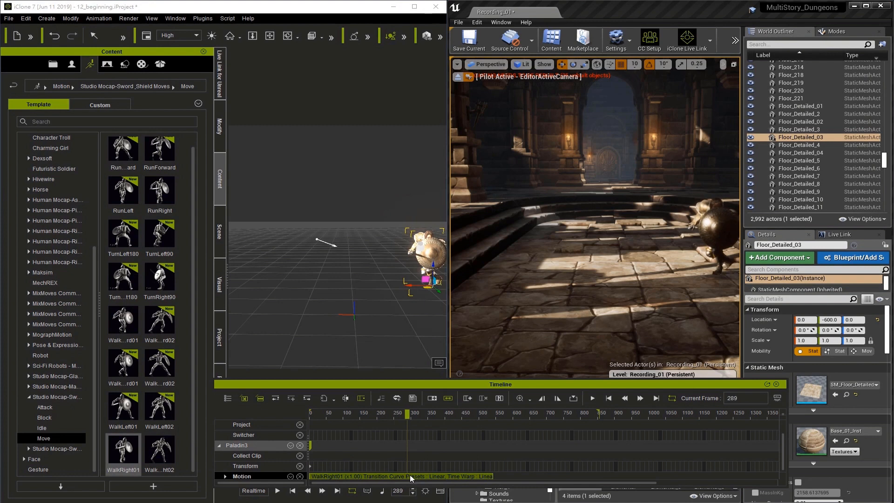
click(383, 413)
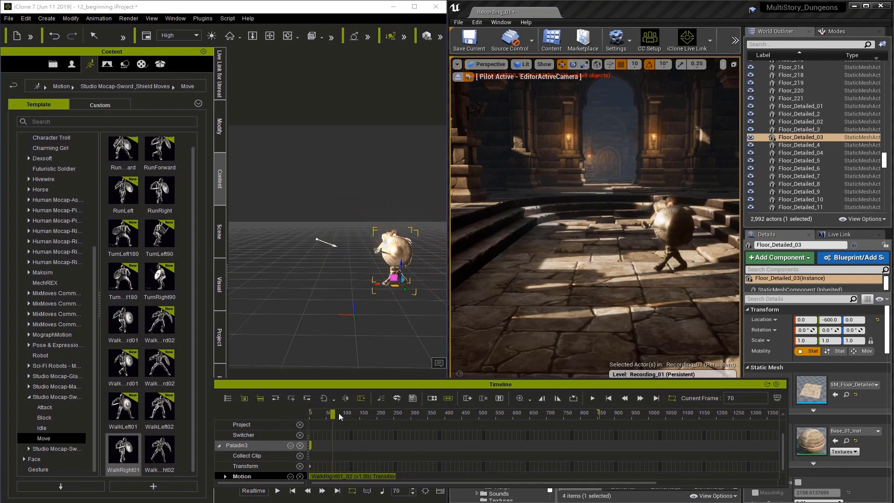
- Set the WalkRight01_02 clip speed to 0.62 and play back the slower walk
drag(333, 414, 381, 413)
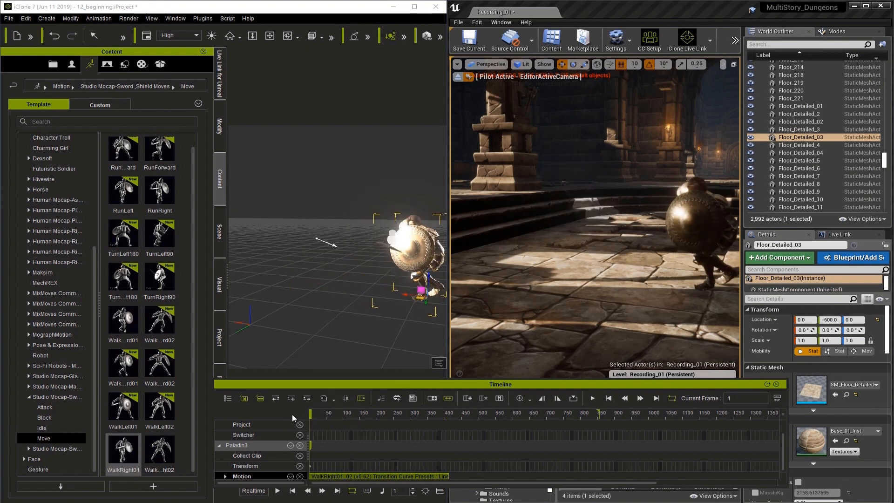
click(591, 398)
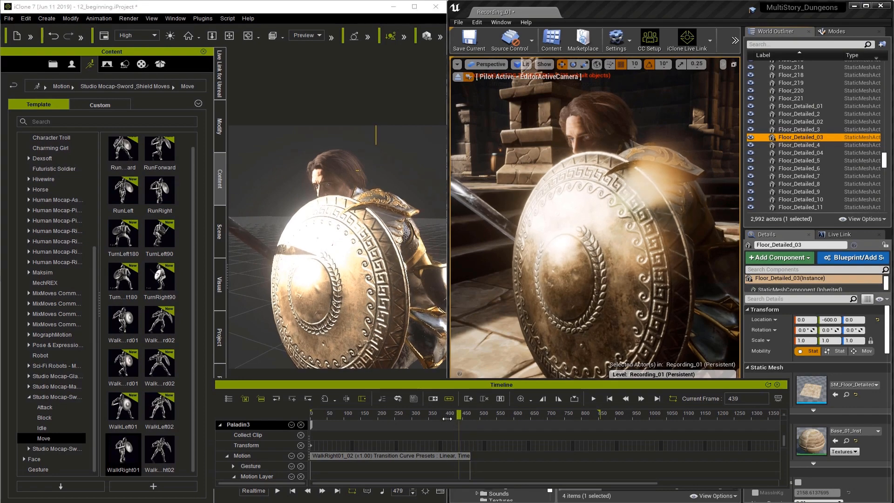
- Scrub to around frame 449, where the shield covers the knight's face
drag(462, 413, 449, 413)
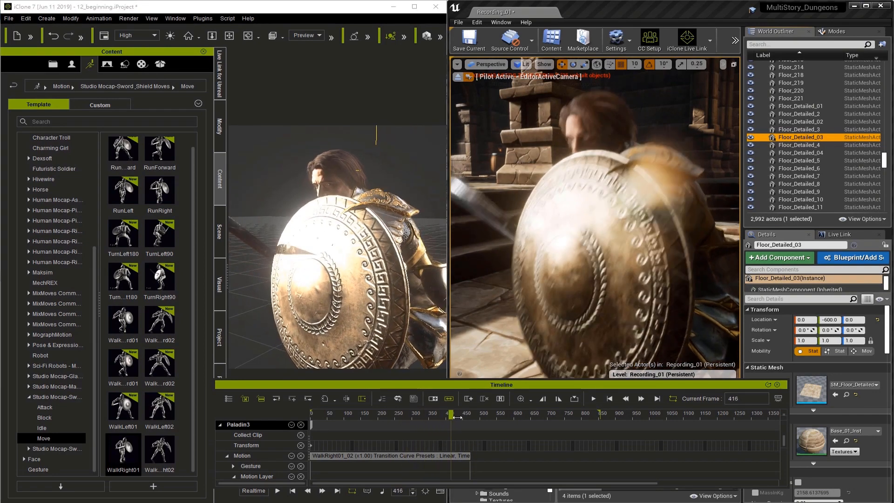
drag(450, 414, 440, 424)
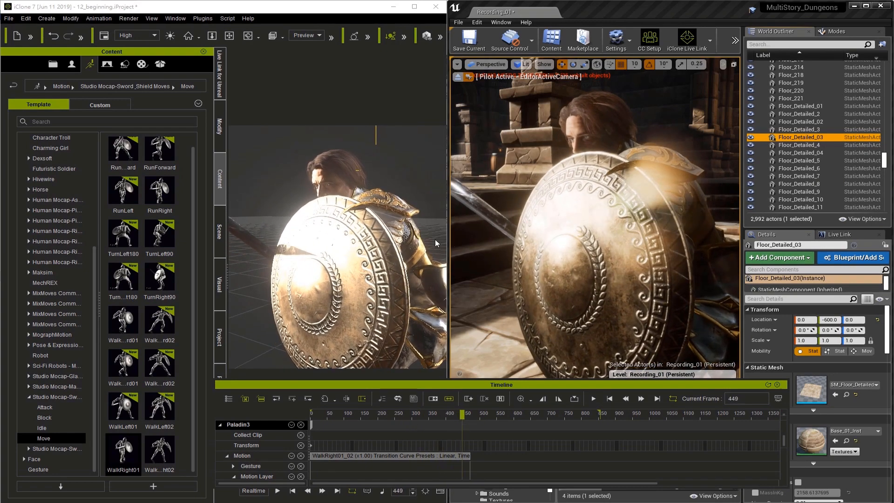
- Key the knight's torso, head and arms near frame 450 in Edit Motion Layer, then replay
click(27, 64)
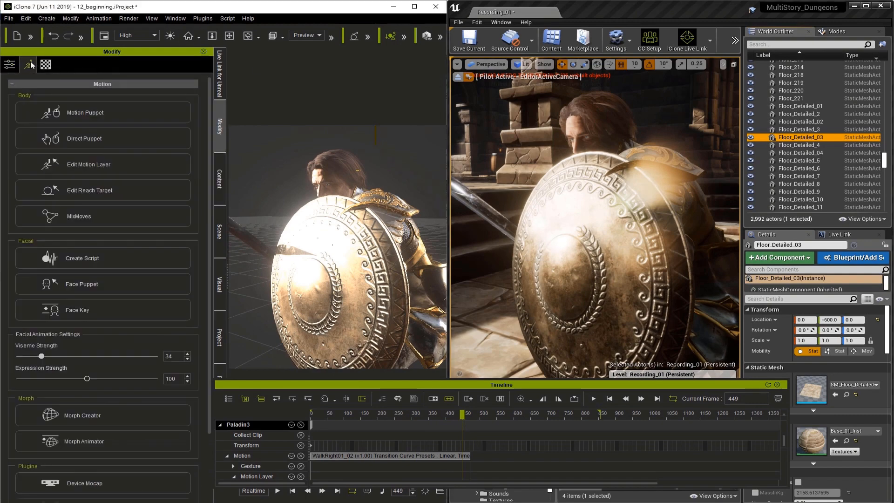
click(88, 164)
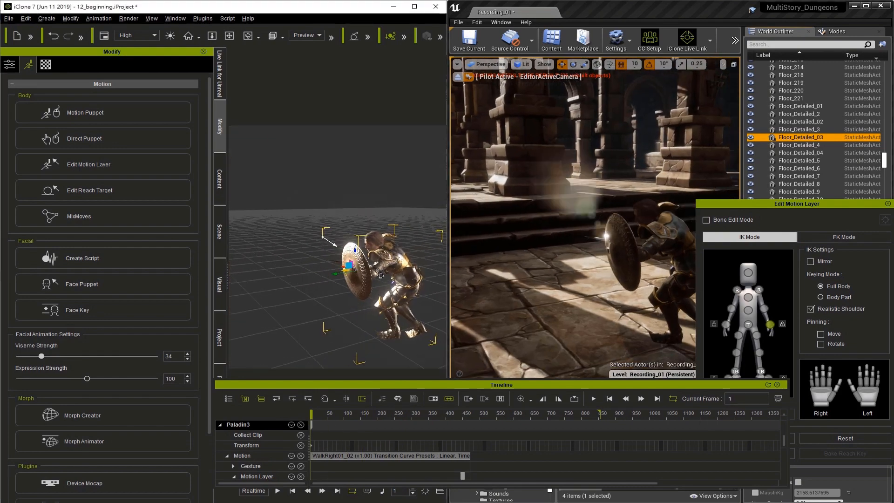
click(593, 398)
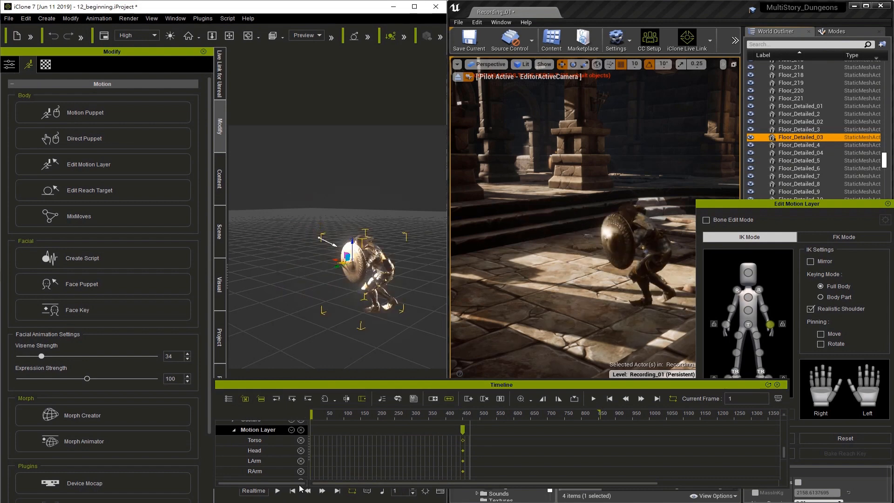
click(593, 398)
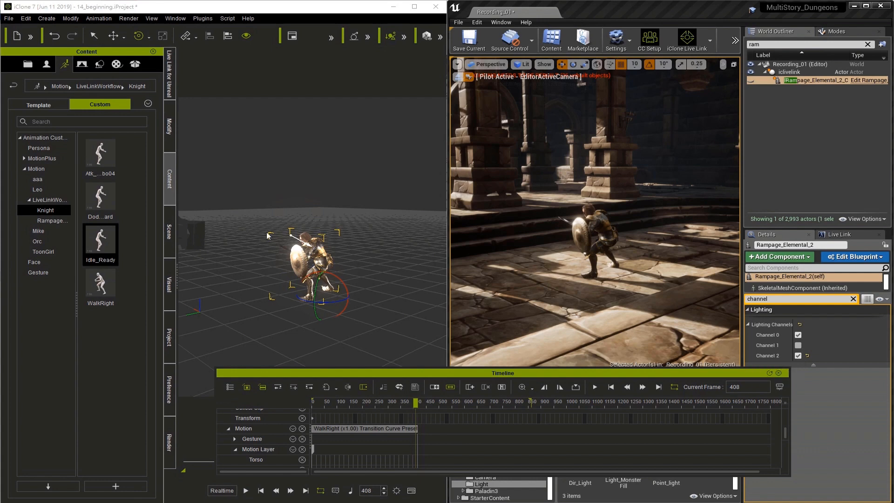
- Append Idle_Ready and the Dodge motion after WalkRight on the knight's track
drag(100, 243, 318, 259)
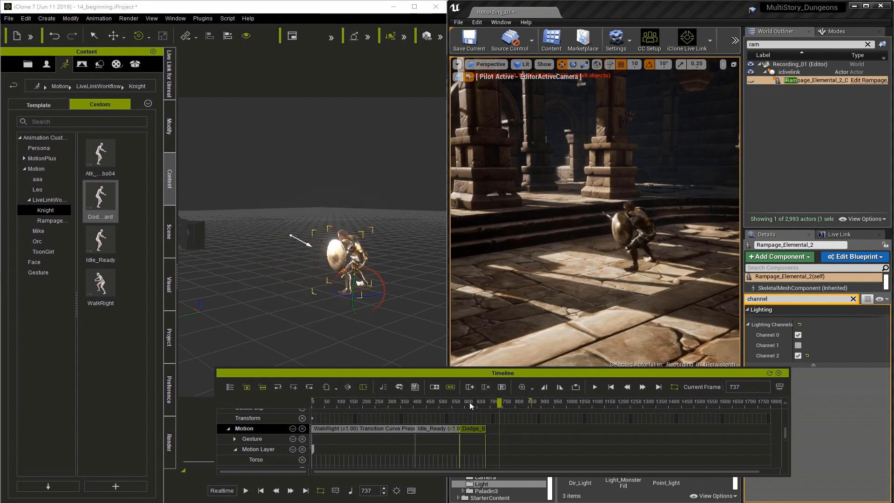
click(747, 387)
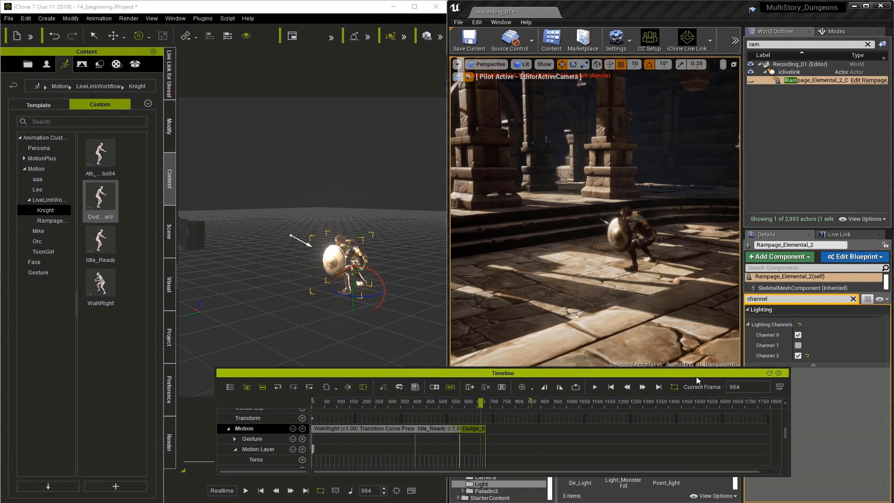
click(100, 151)
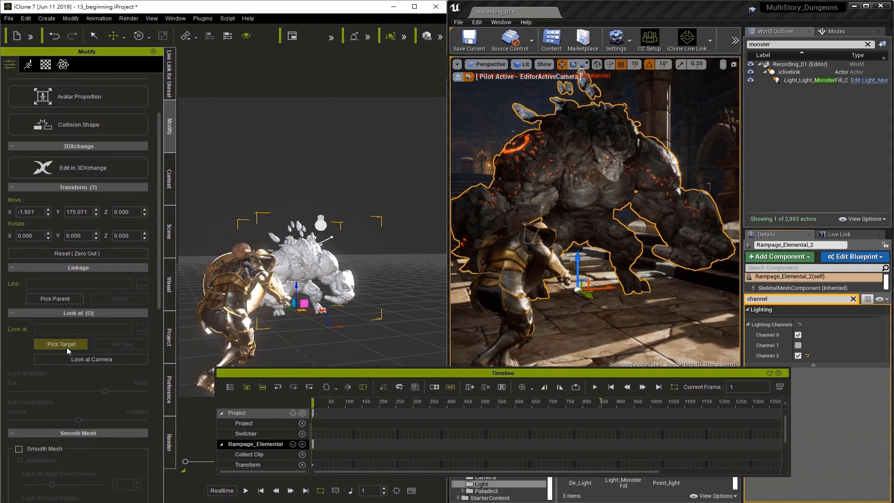
- Pick the knight's CC_Base_Head as the monster's look-at target and preview the playback
click(60, 344)
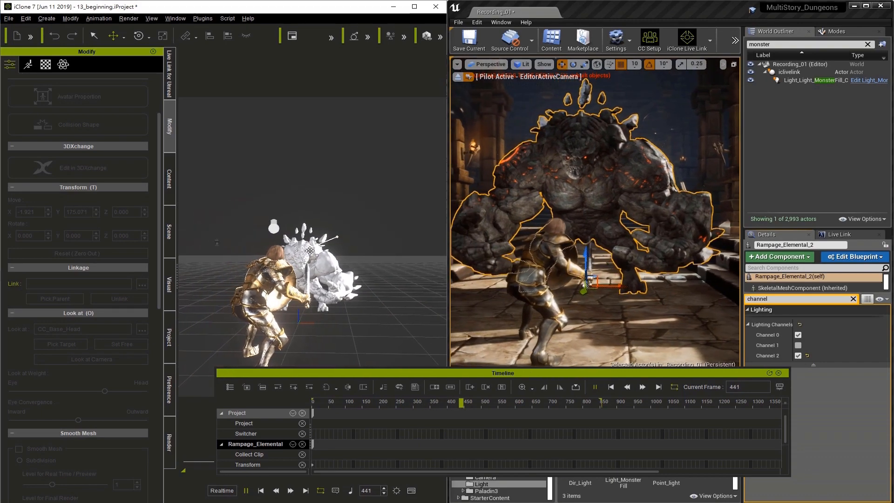
click(595, 386)
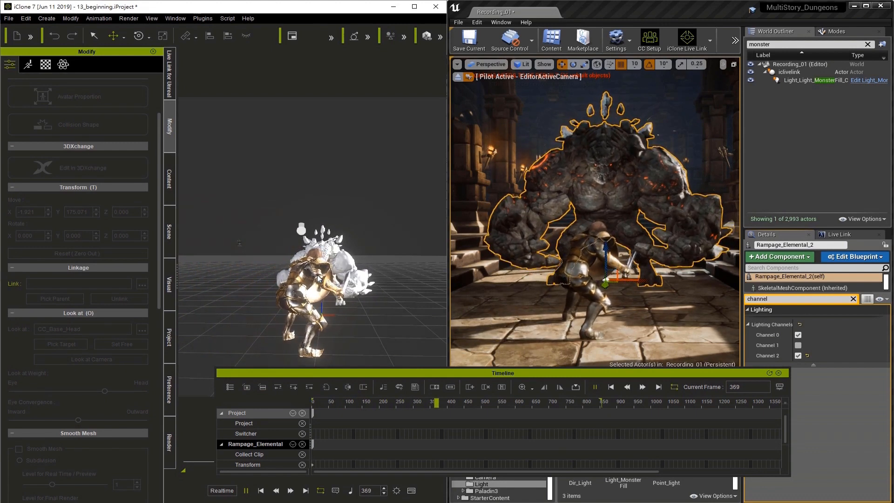
click(594, 387)
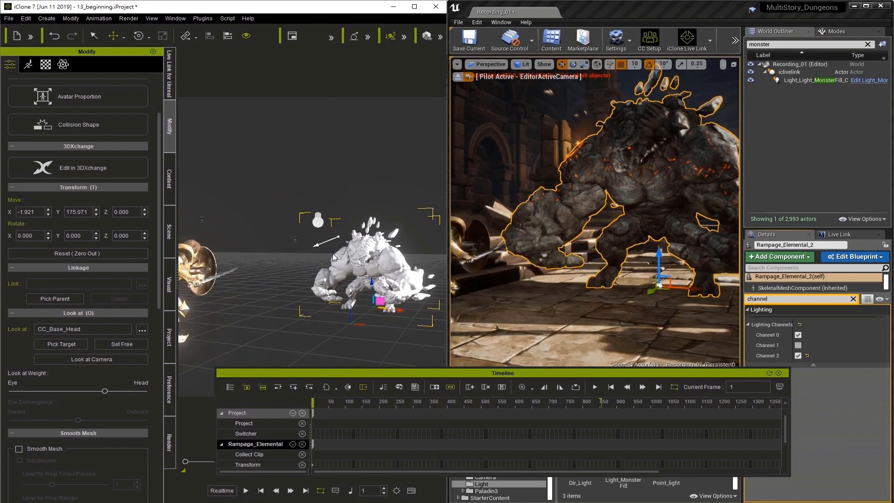
click(594, 387)
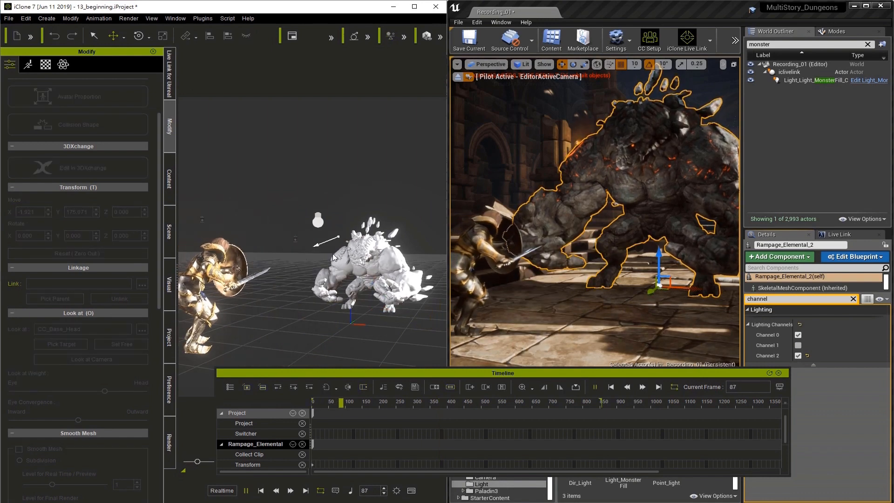